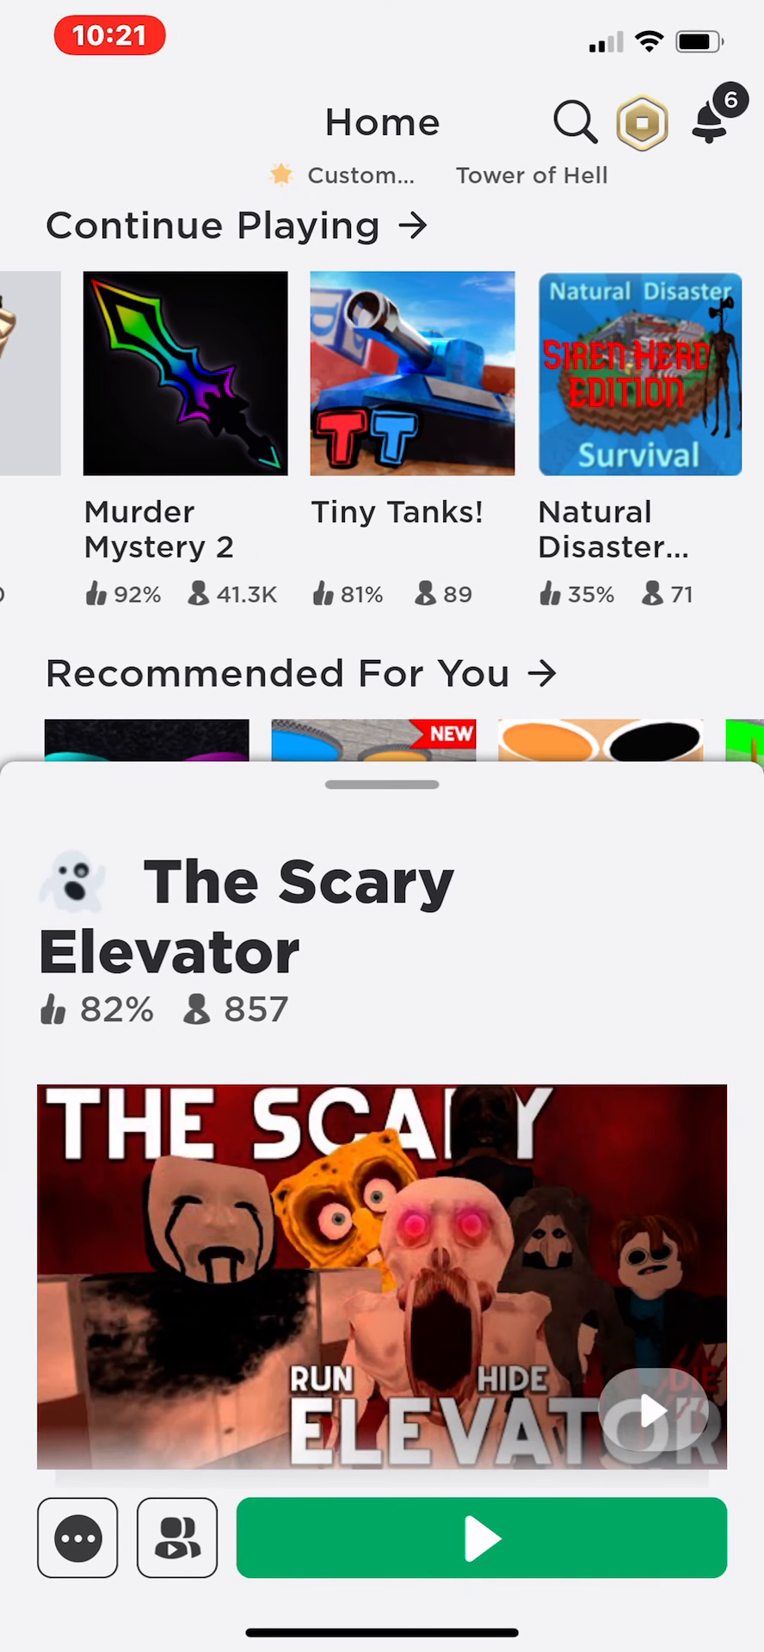
Join The Scary Elevator via its Play button so gameplay starts in the elevator.
left_click(482, 1538)
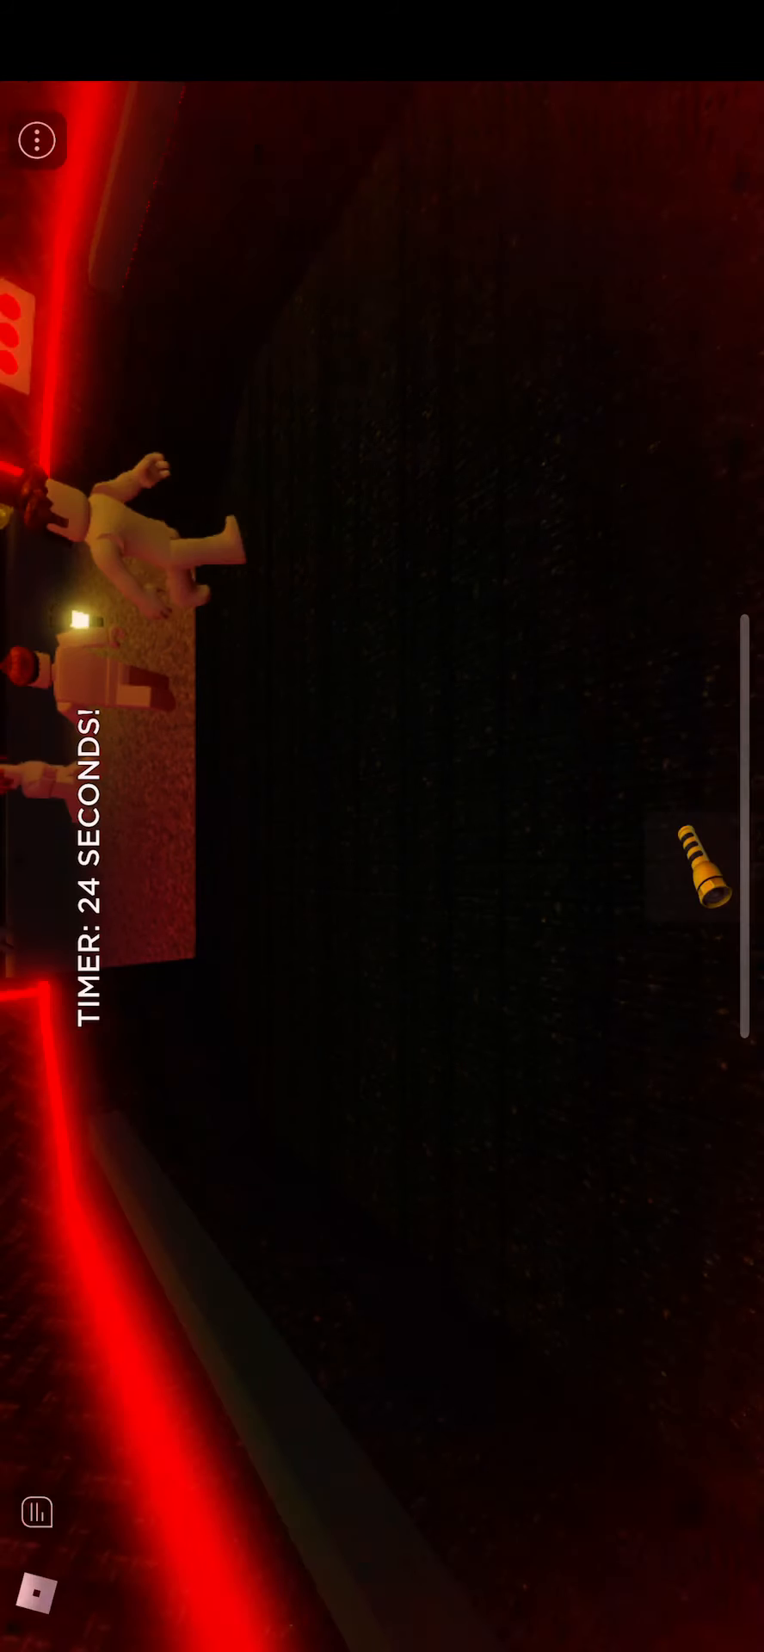